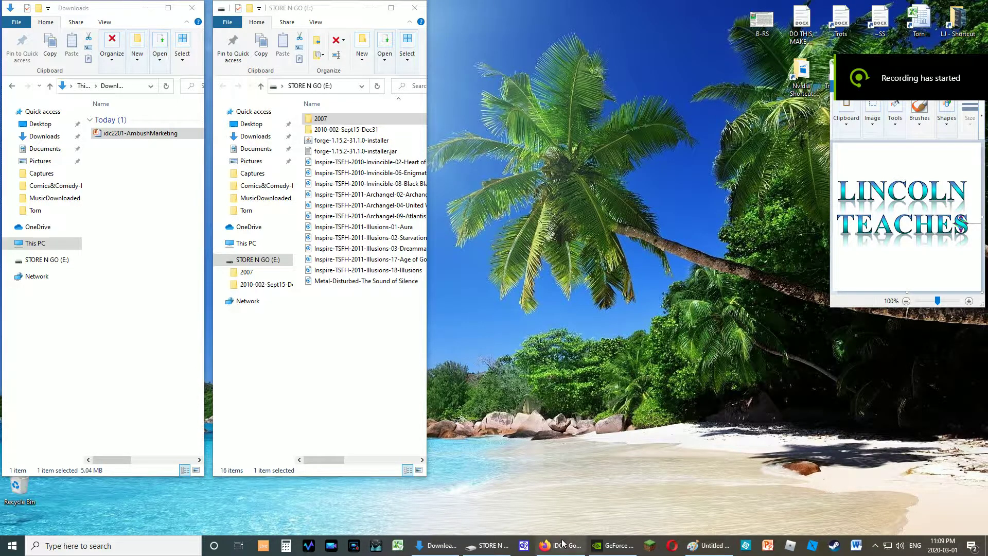
Bring the Firefox window with the Google Drive IDC folder to the front.
{"action": "left_click", "coordinate": [559, 545]}
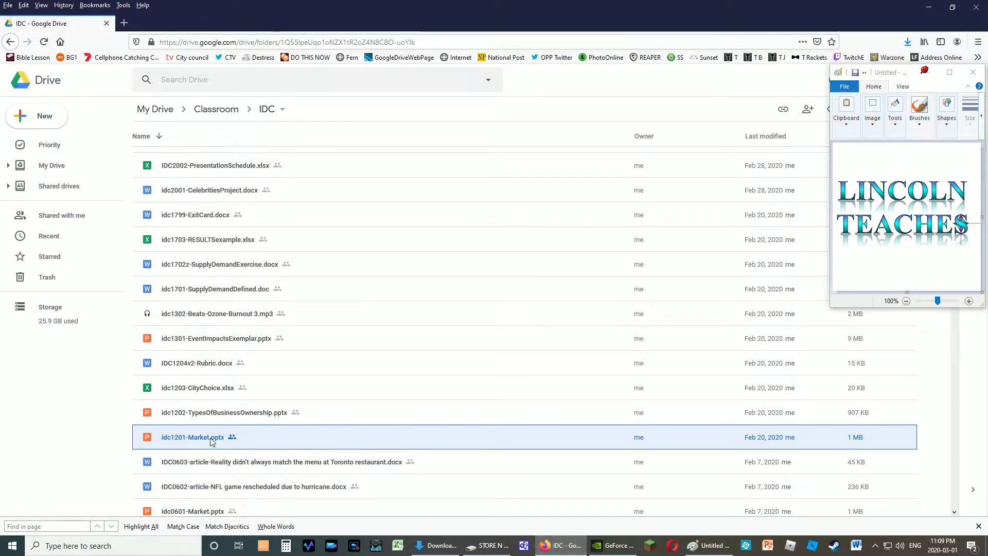
Download idc1201-Market.pptx through its right-click menu in the Drive IDC folder.
{"action": "double_click", "coordinate": [192, 436]}
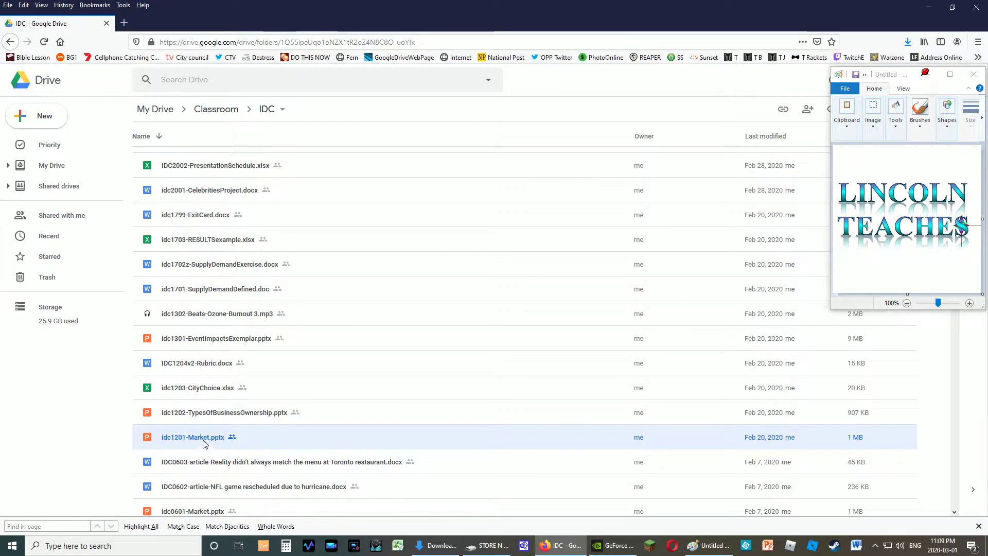
{"action": "right_click", "coordinate": [192, 436]}
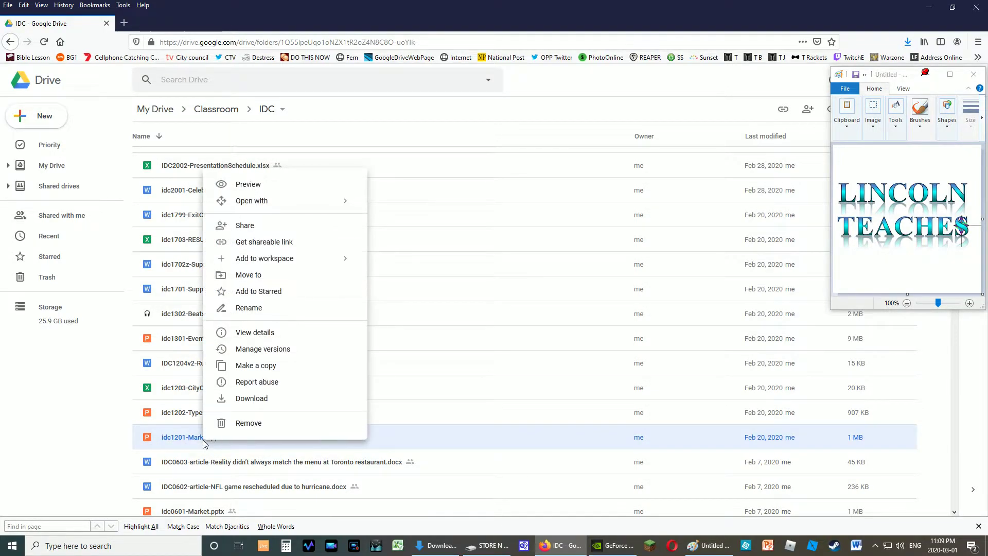
{"action": "mouse_move", "coordinate": [267, 404]}
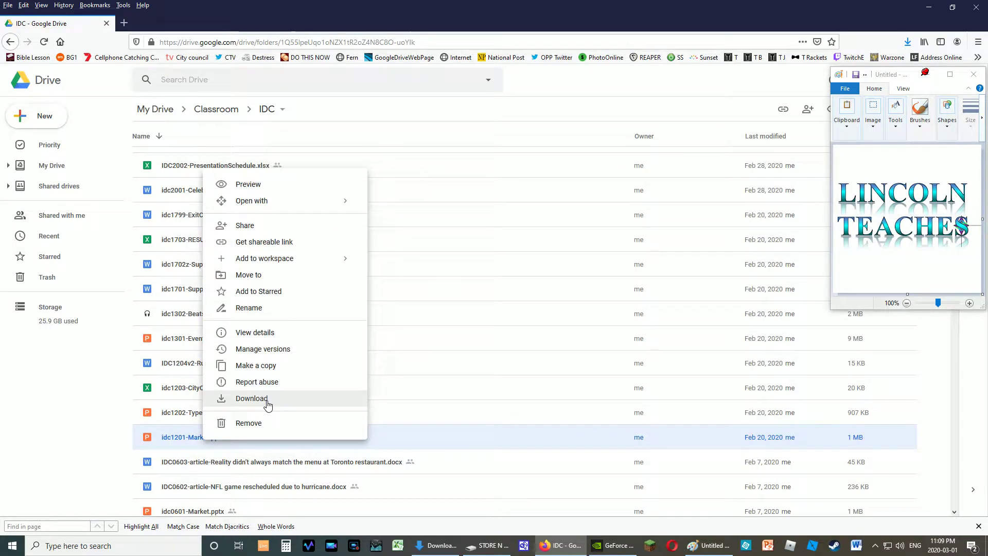
{"action": "left_click", "coordinate": [267, 403]}
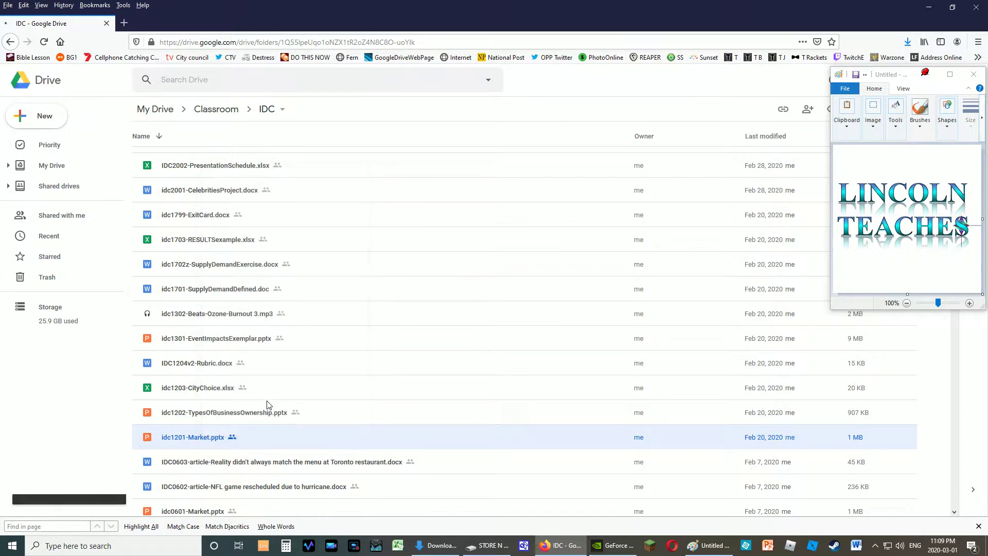
Choose Save File for idc1201-Market.pptx in Firefox's download dialog.
{"action": "double_click", "coordinate": [193, 437]}
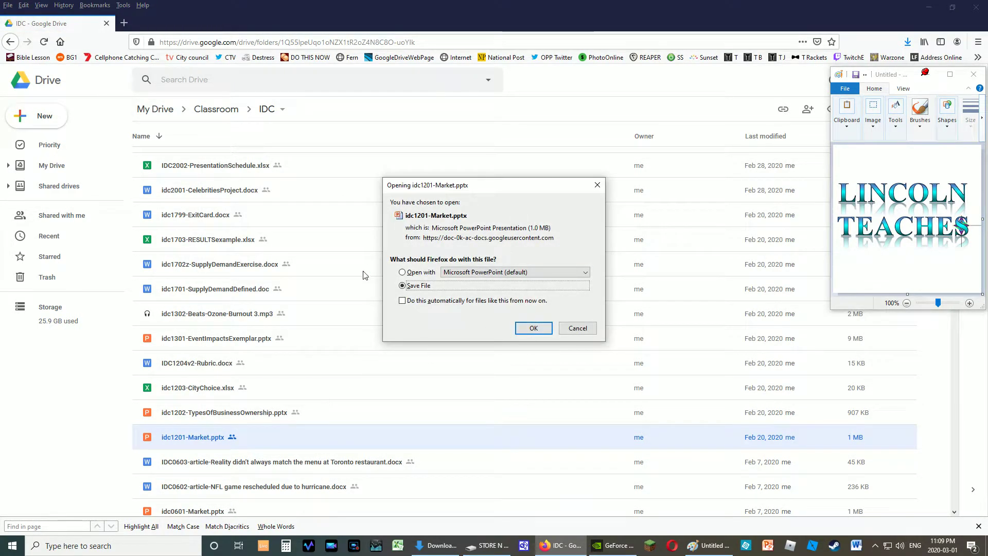
{"action": "left_click", "coordinate": [513, 272]}
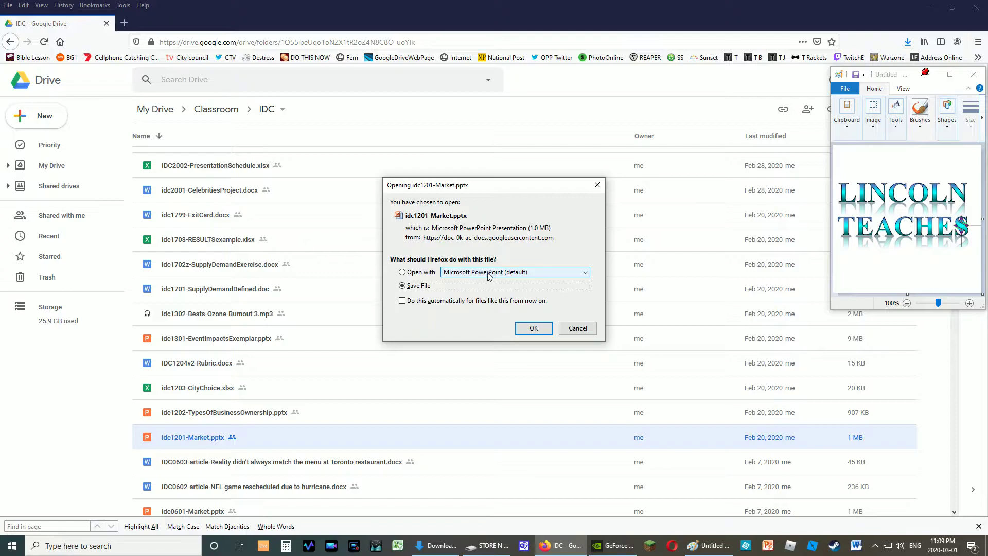
{"action": "left_click", "coordinate": [513, 272]}
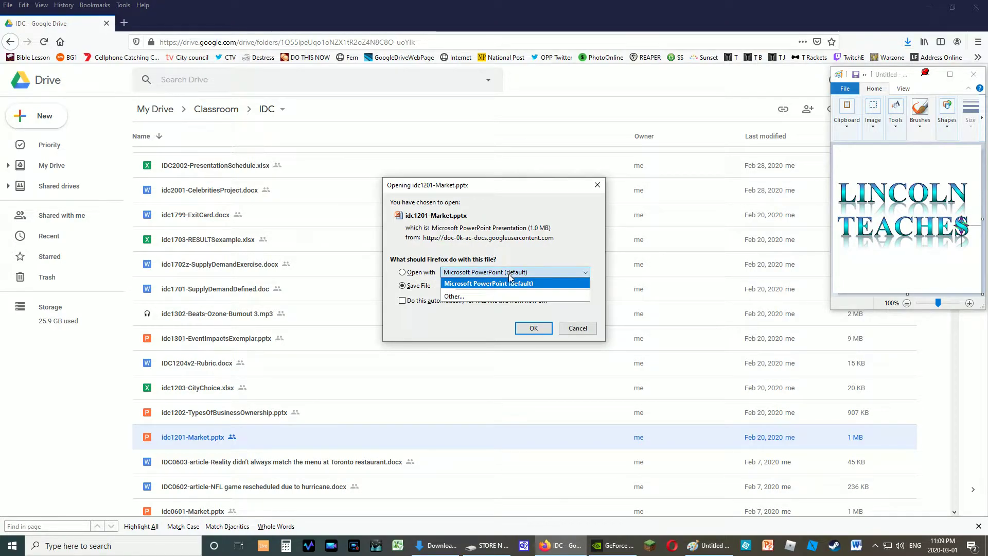
{"action": "left_click", "coordinate": [489, 283]}
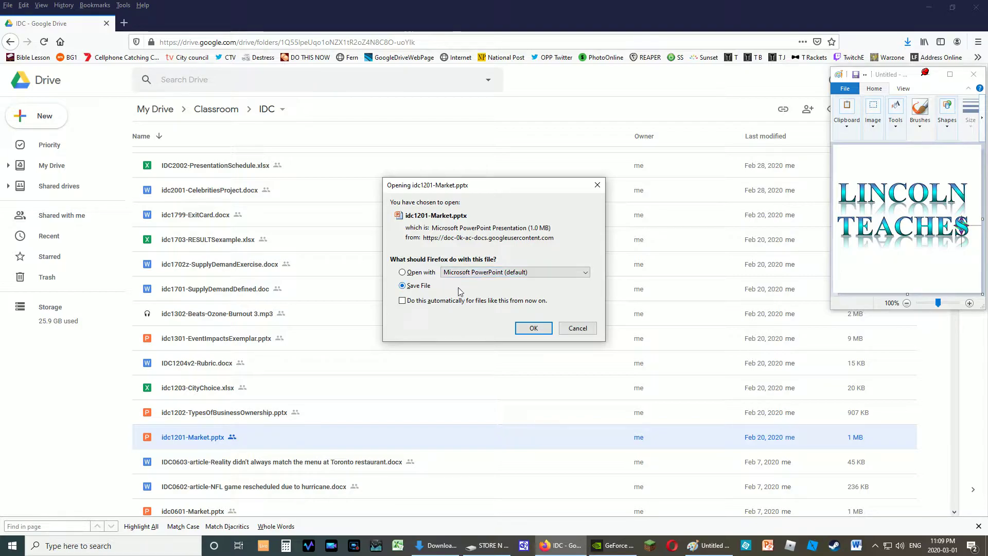
{"action": "left_click", "coordinate": [533, 327]}
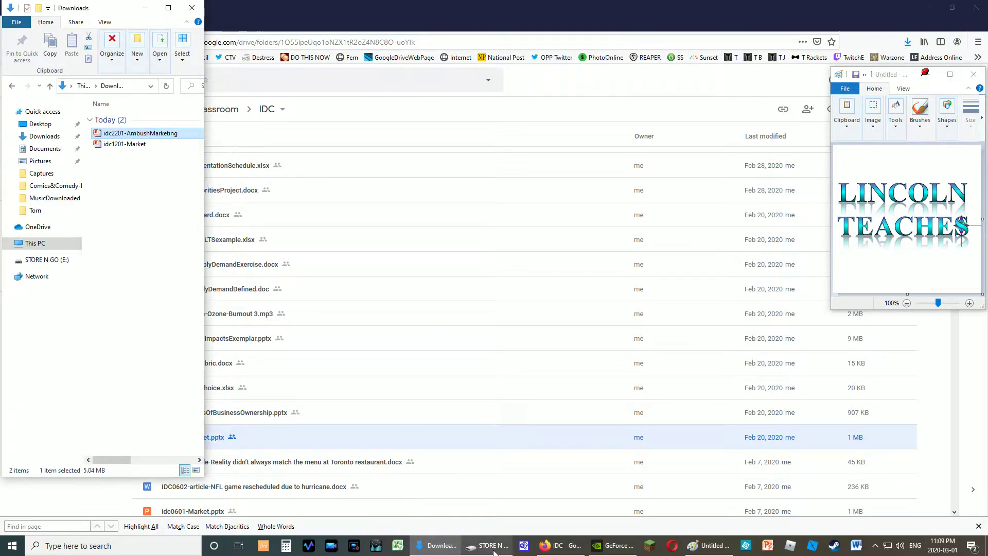
Bring up the STORE N GO (E:) window and open the copied idc1201-Market presentation.
{"action": "left_click", "coordinate": [485, 545]}
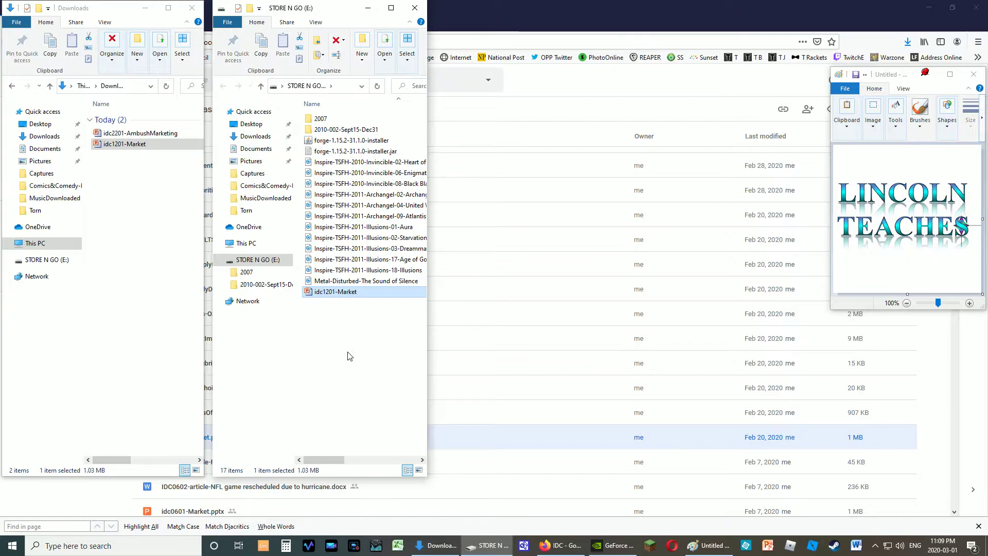
{"action": "mouse_move", "coordinate": [308, 340]}
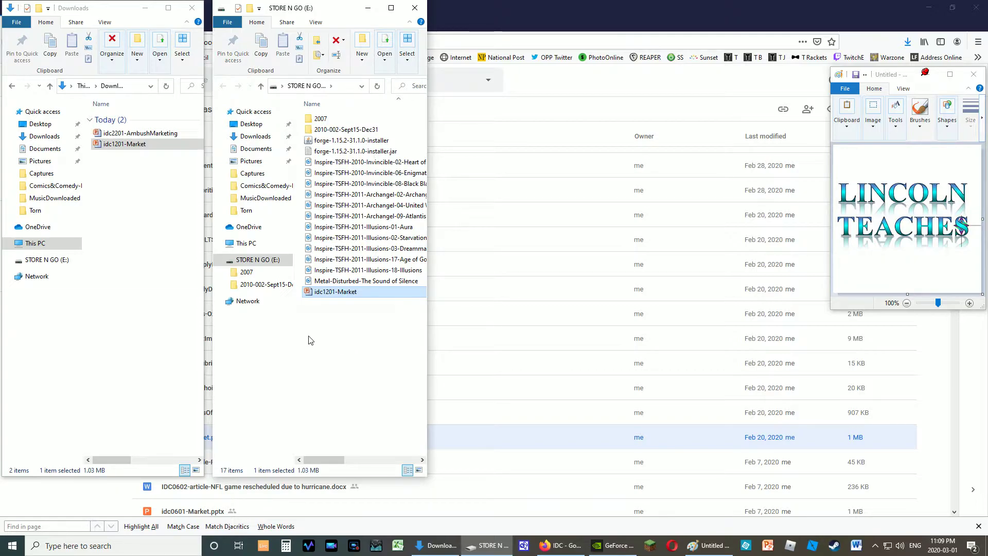
{"action": "double_click", "coordinate": [336, 291]}
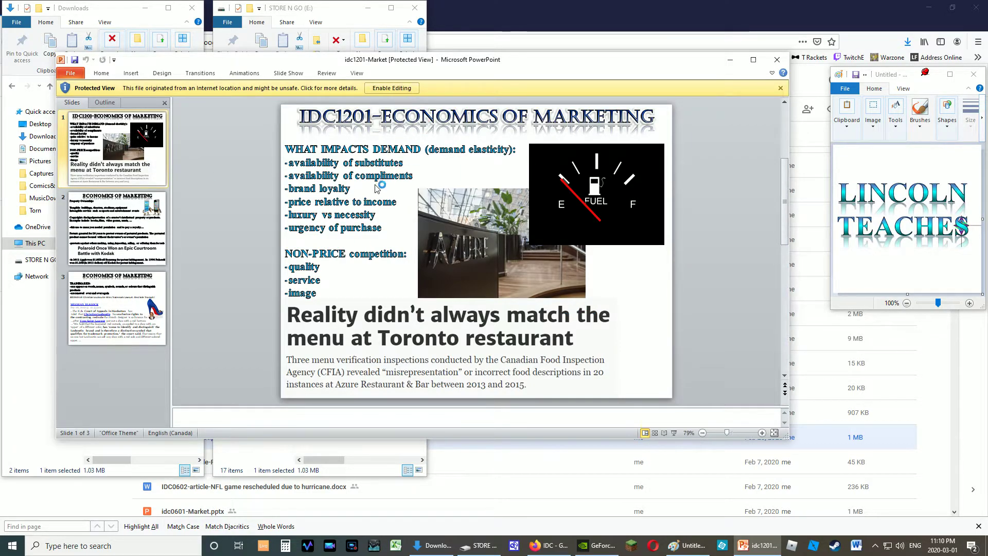
{"action": "mouse_move", "coordinate": [735, 94]}
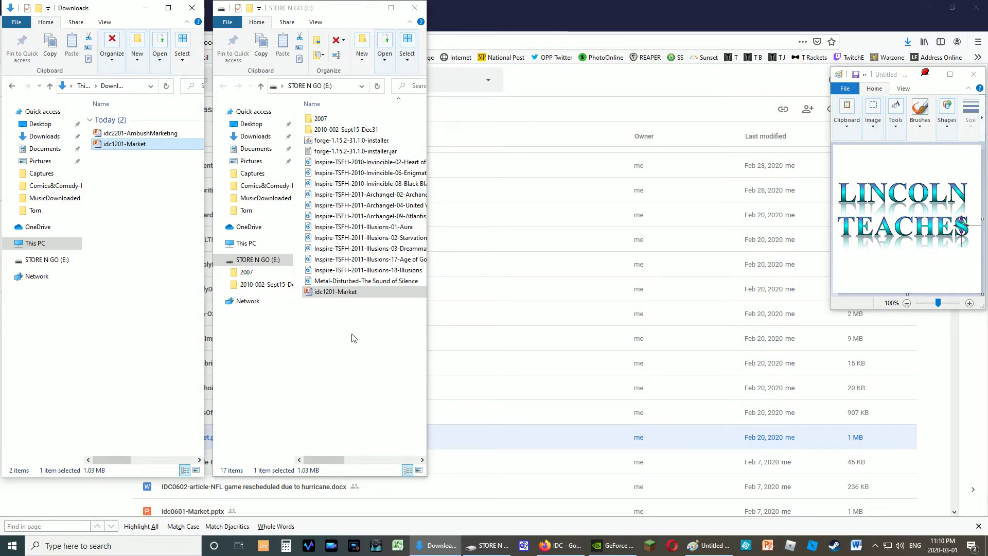
{"action": "mouse_move", "coordinate": [358, 320]}
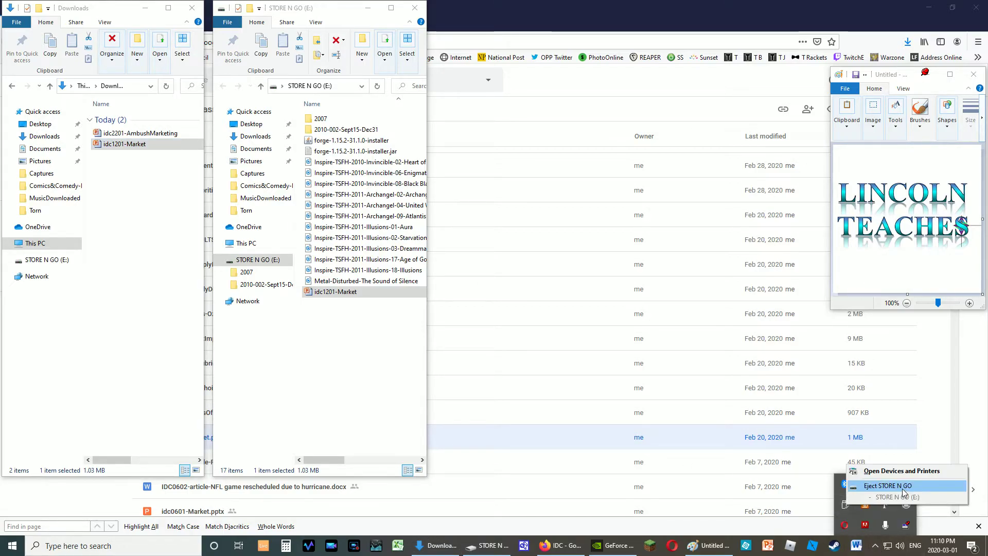
Eject STORE N GO from the system tray's Safely Remove Hardware icon.
{"action": "left_click", "coordinate": [888, 485]}
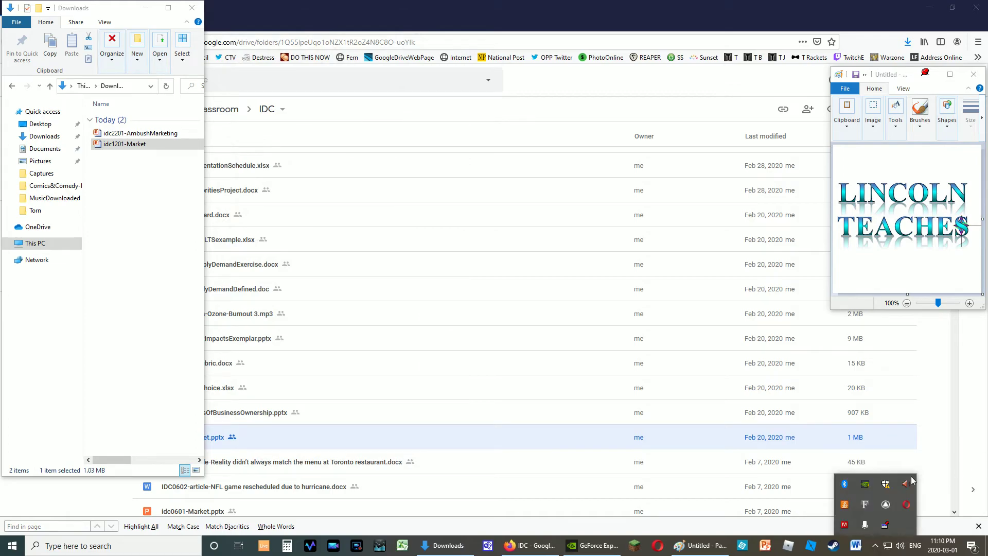
{"action": "mouse_move", "coordinate": [553, 321]}
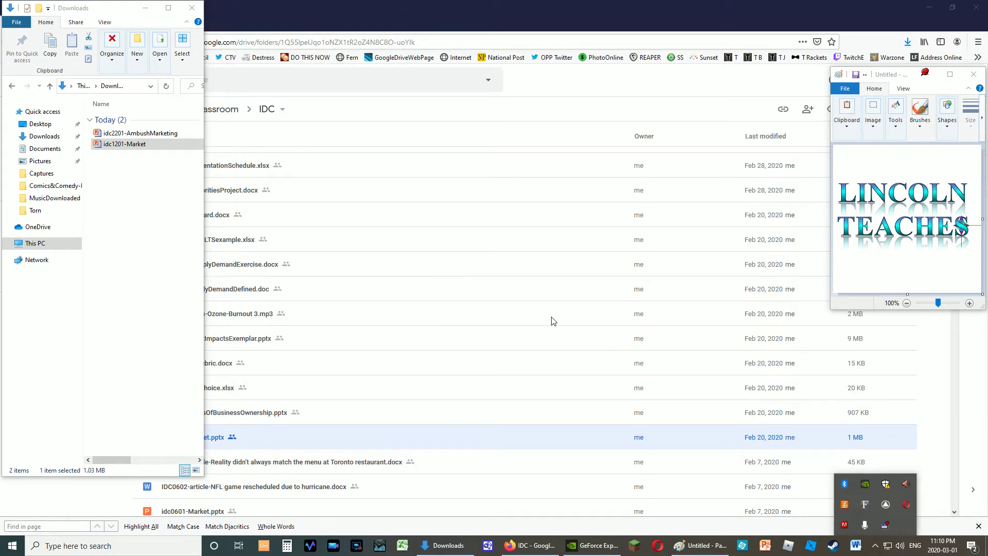